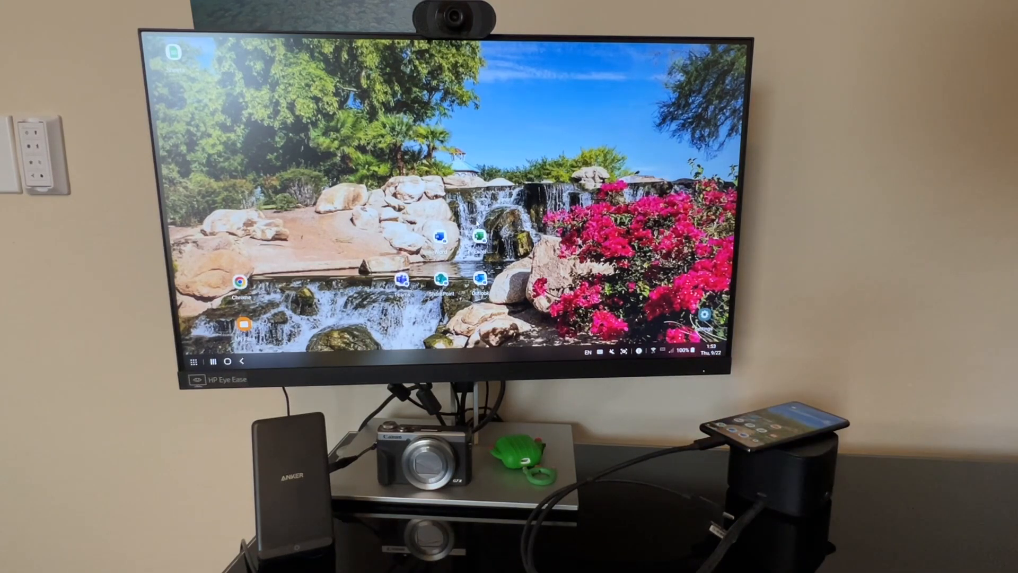
# Explore the DeX taskbar, opening and dismissing the quick settings panel and taskbar items
pyautogui.click(674, 352)
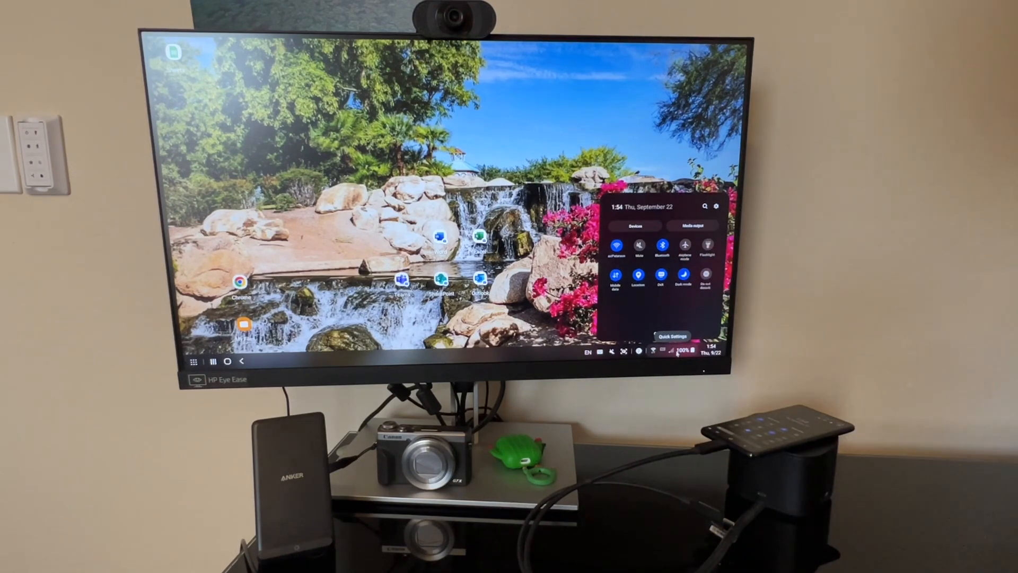
pyautogui.click(677, 351)
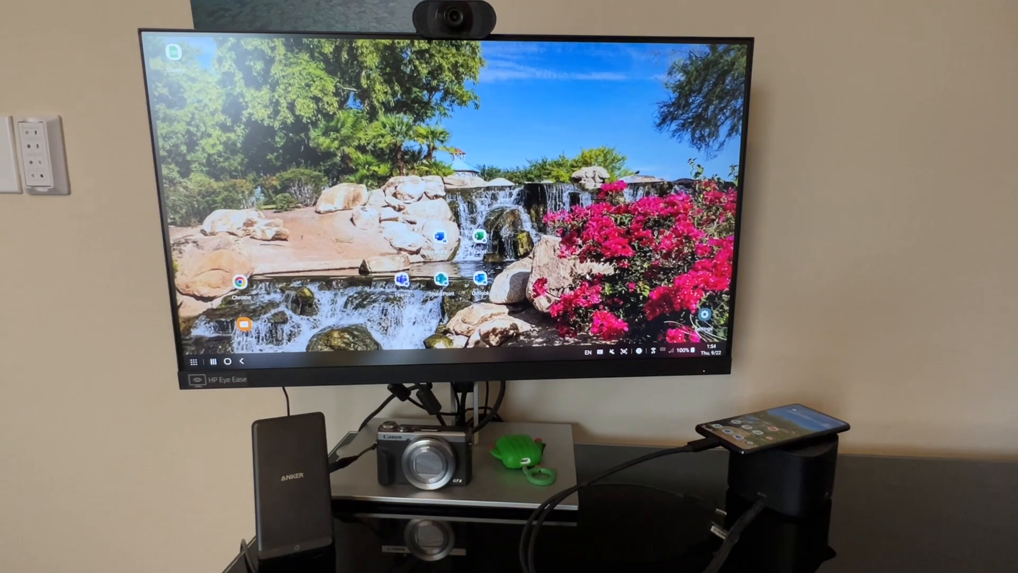
pyautogui.click(637, 352)
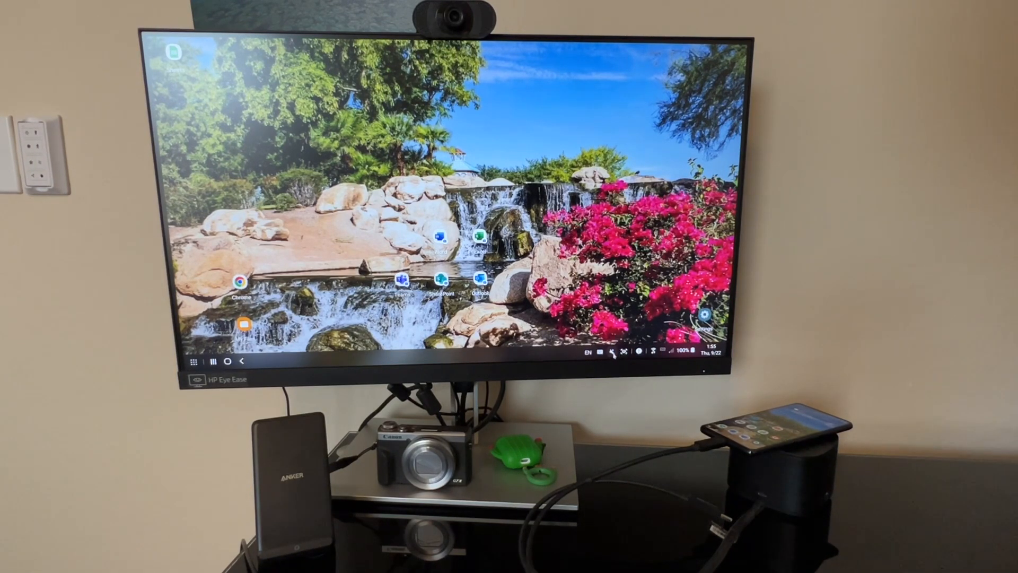
pyautogui.click(611, 352)
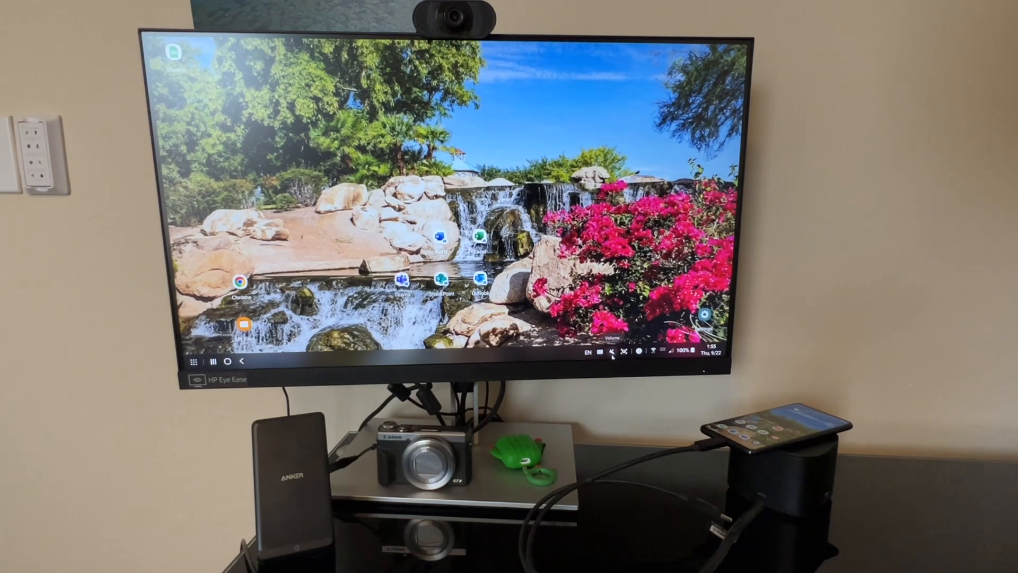
pyautogui.click(630, 352)
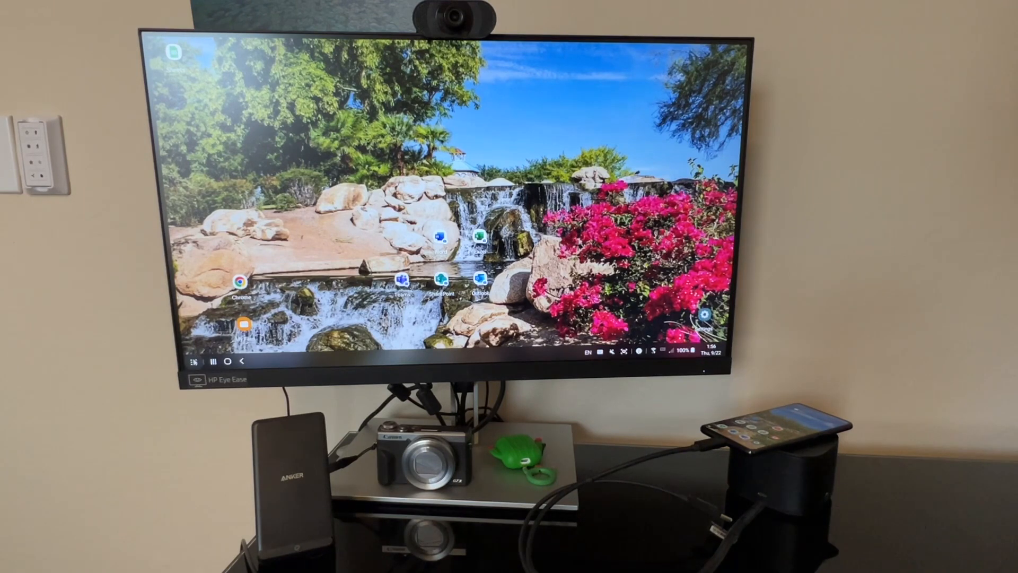
# Browse the list of installed apps and launch My Files maximized on the DeX monitor
pyautogui.click(193, 360)
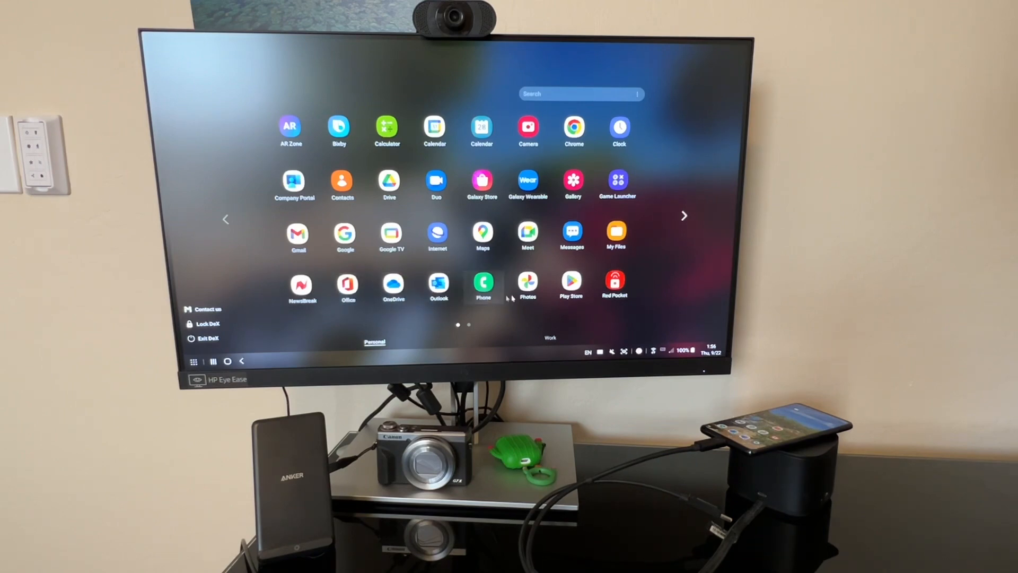
pyautogui.click(684, 215)
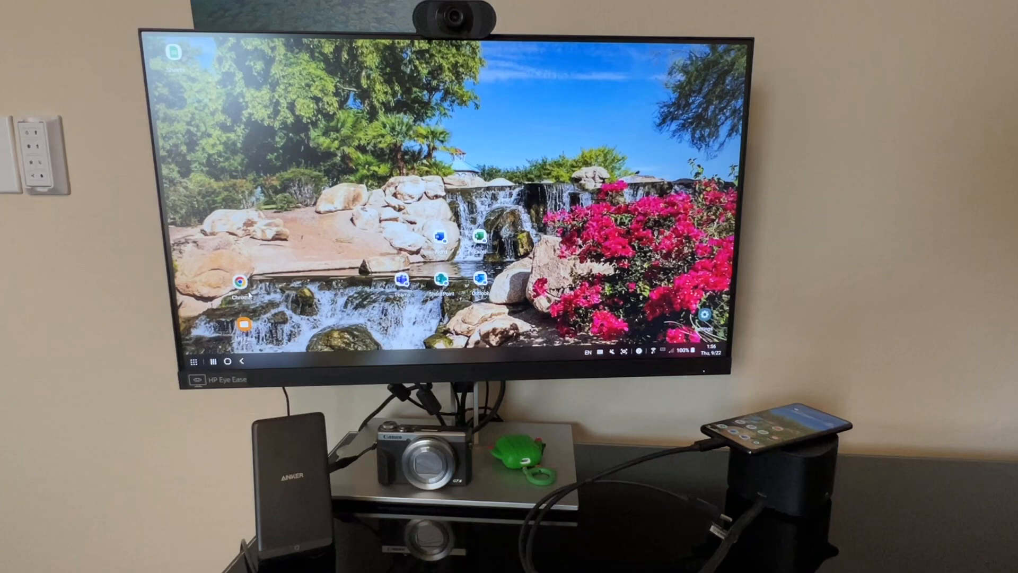
pyautogui.click(238, 280)
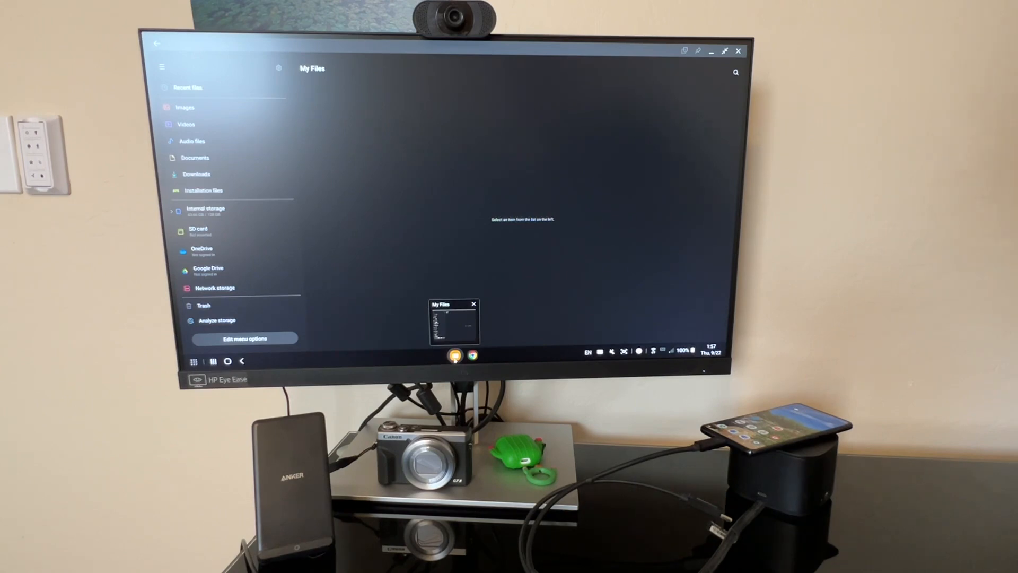
pyautogui.moveTo(487, 324)
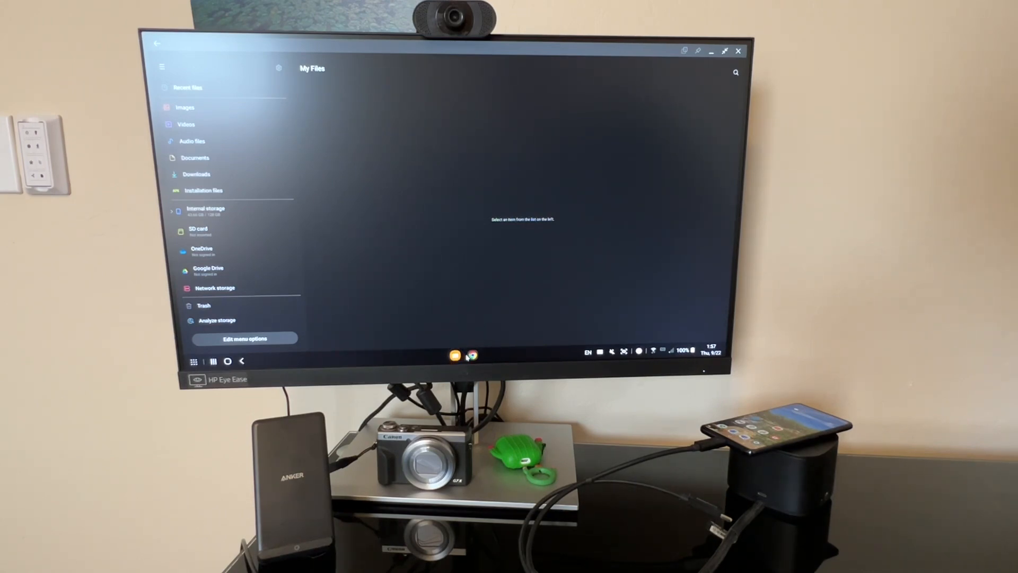
# Launch Chrome from the taskbar so it opens in a window over My Files
pyautogui.click(472, 356)
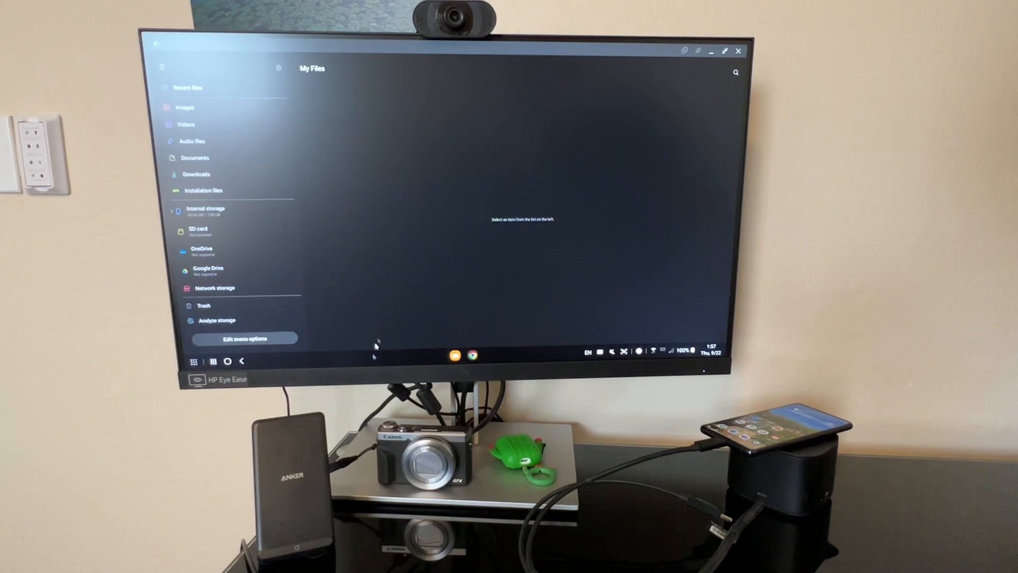
pyautogui.click(473, 355)
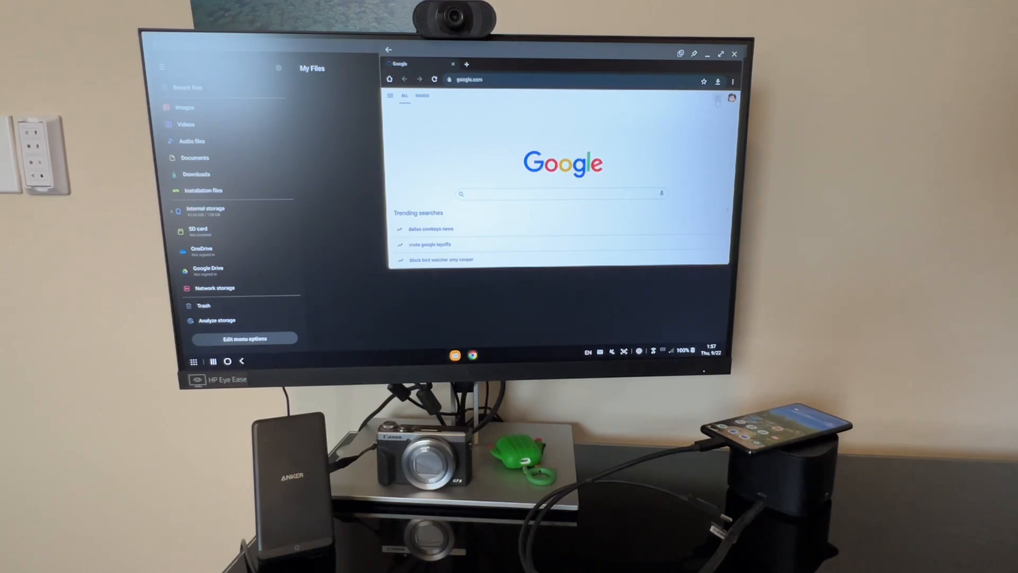
# Keep the Chrome window showing the Google homepage over the full-screen My Files window
pyautogui.click(731, 98)
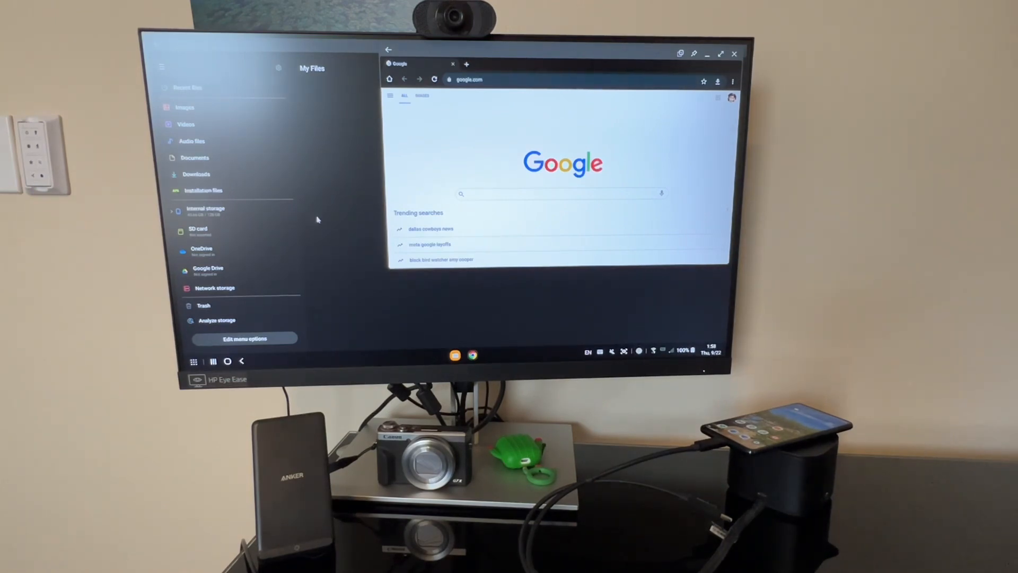
# Navigate Chrome to amazon.com and maximize the browser to fill the DeX monitor
pyautogui.click(514, 79)
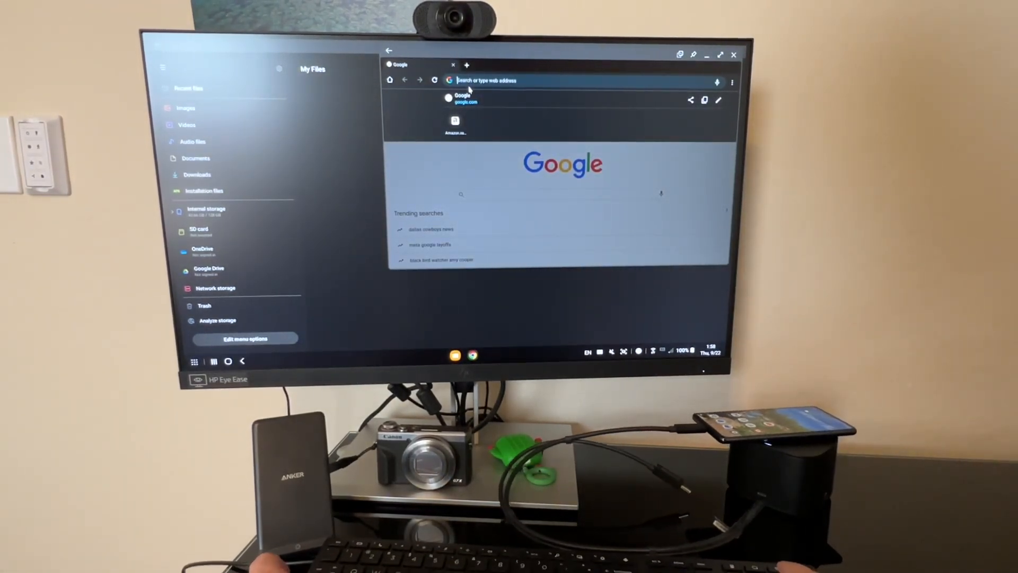
pyautogui.write('amazon.com')
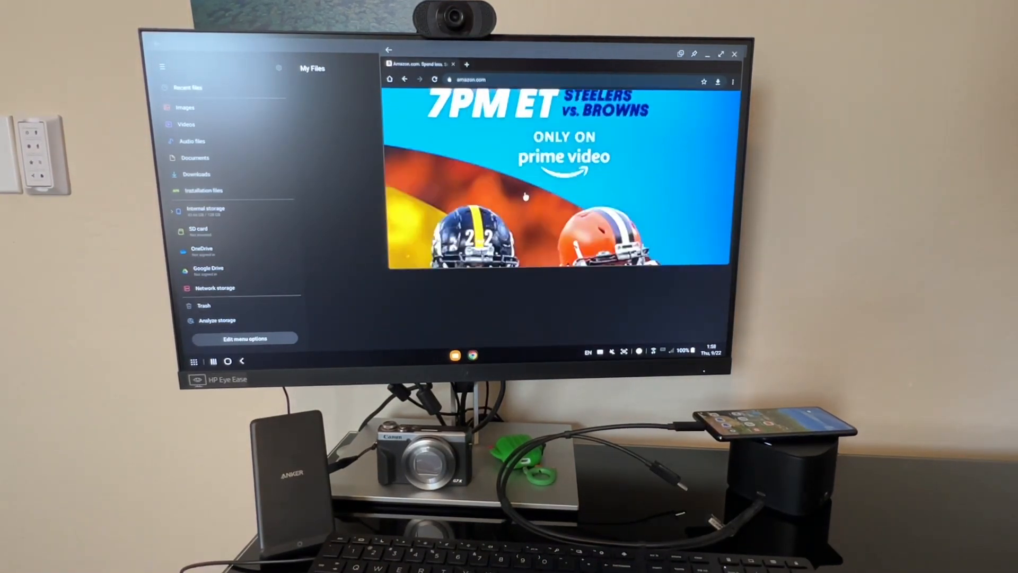
pyautogui.scroll(-3)
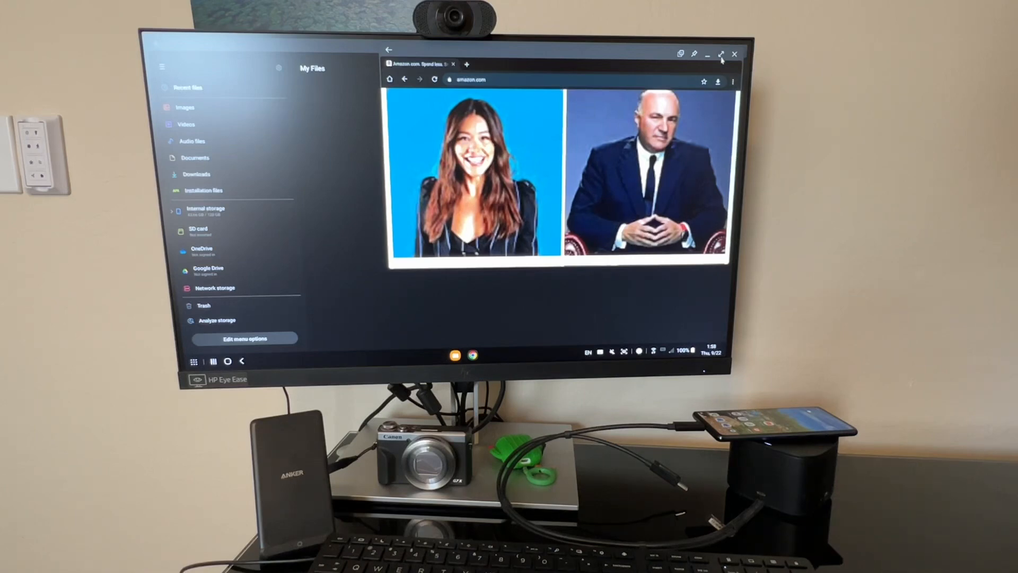
pyautogui.click(721, 54)
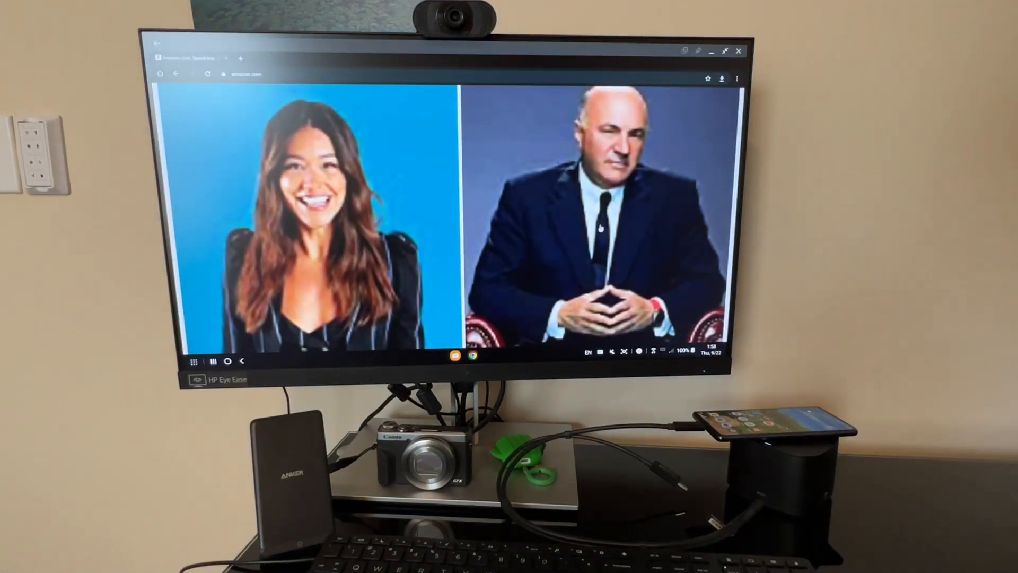
# Scroll the Amazon page down past the Prime Video banner to the NFL and best-seller listings
pyautogui.click(738, 77)
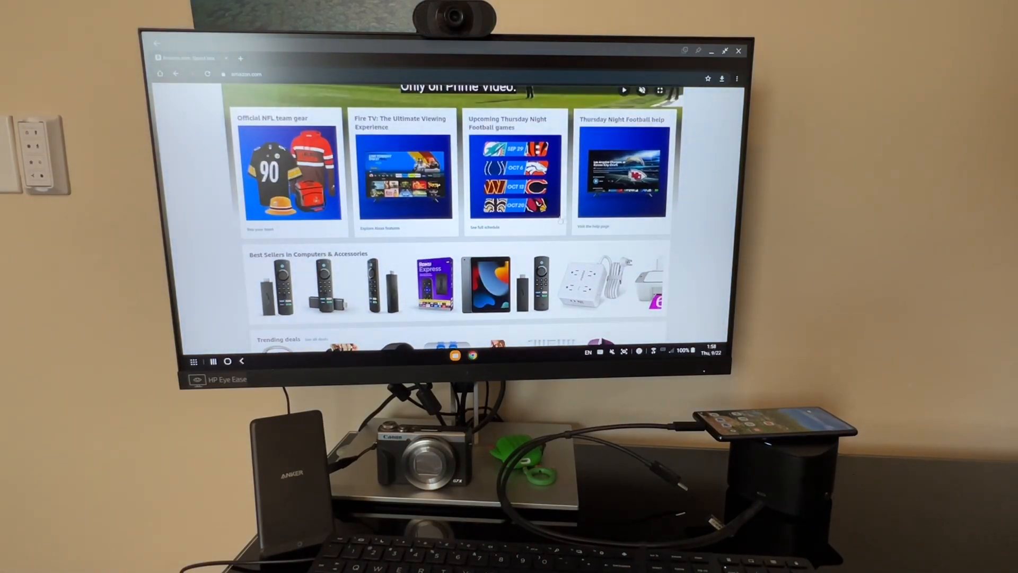
# Scroll through Amazon's trending deals, book best-sellers and livestream sections, then back to the top
pyautogui.scroll(-3)
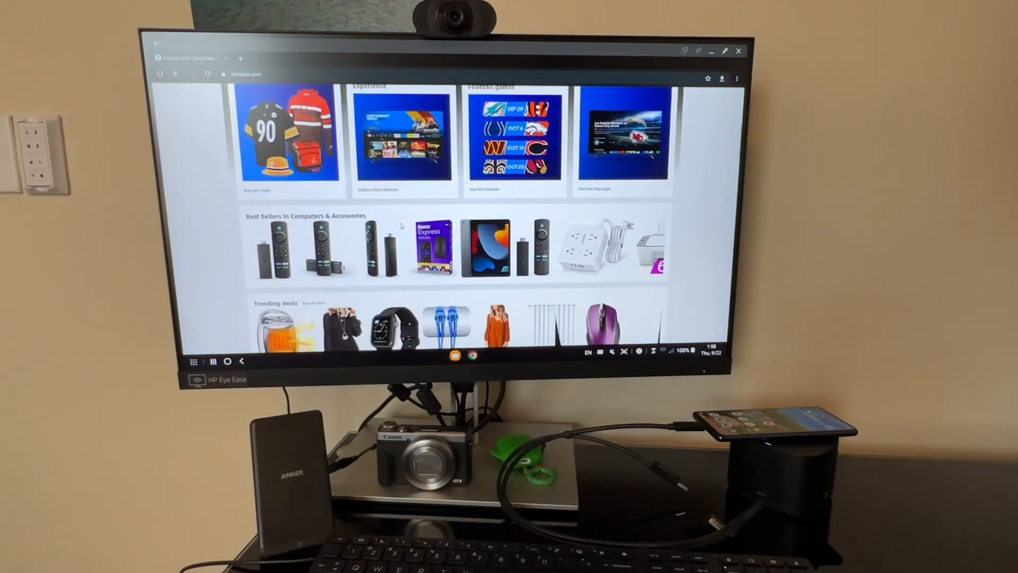
pyautogui.scroll(-3)
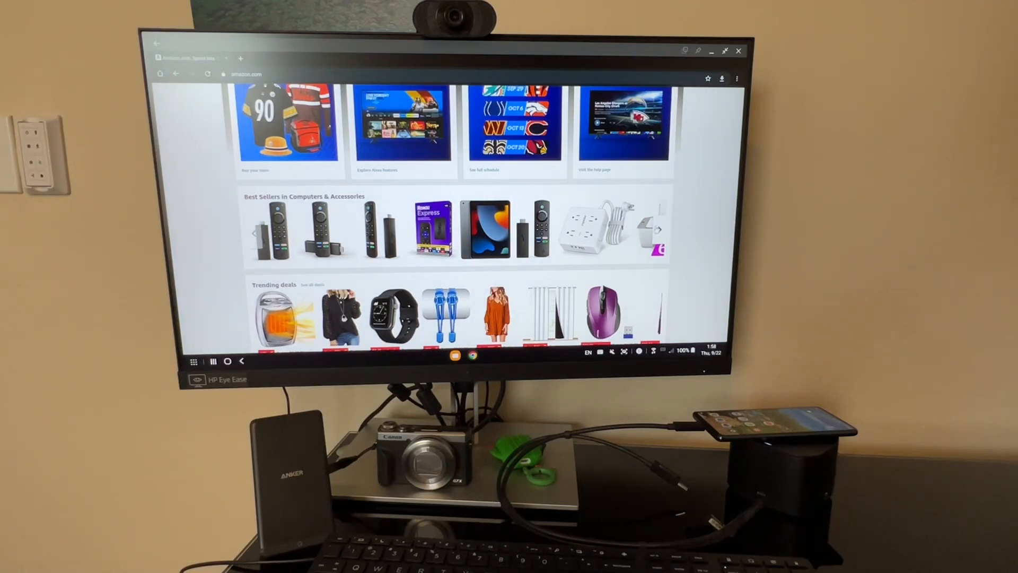
pyautogui.scroll(-3)
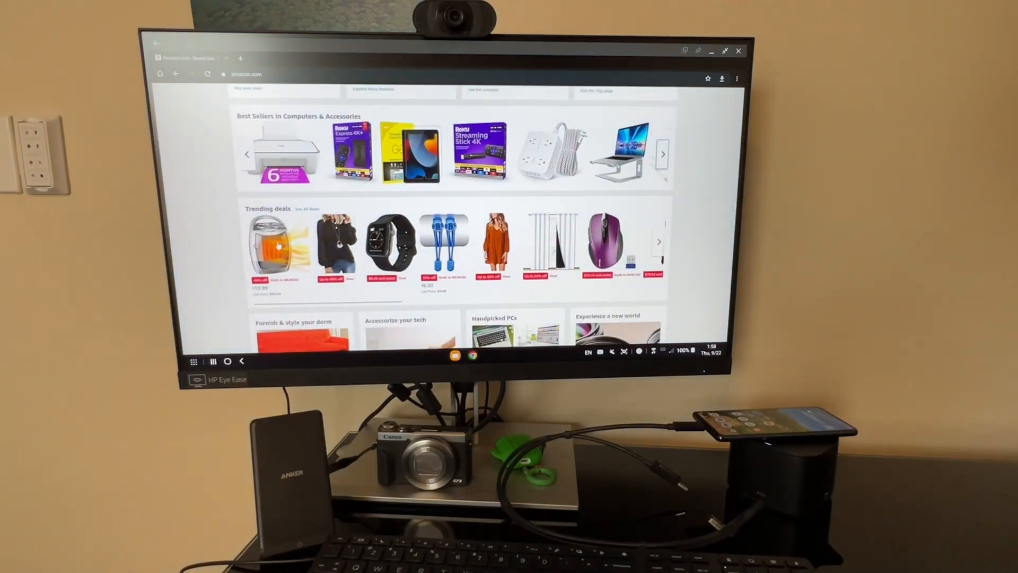
pyautogui.scroll(-3)
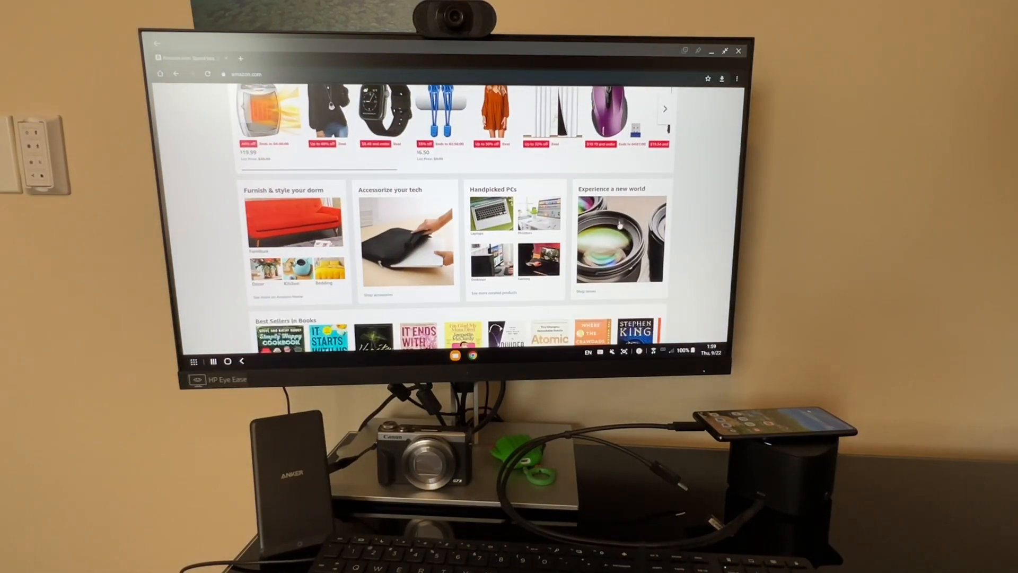
pyautogui.scroll(-3)
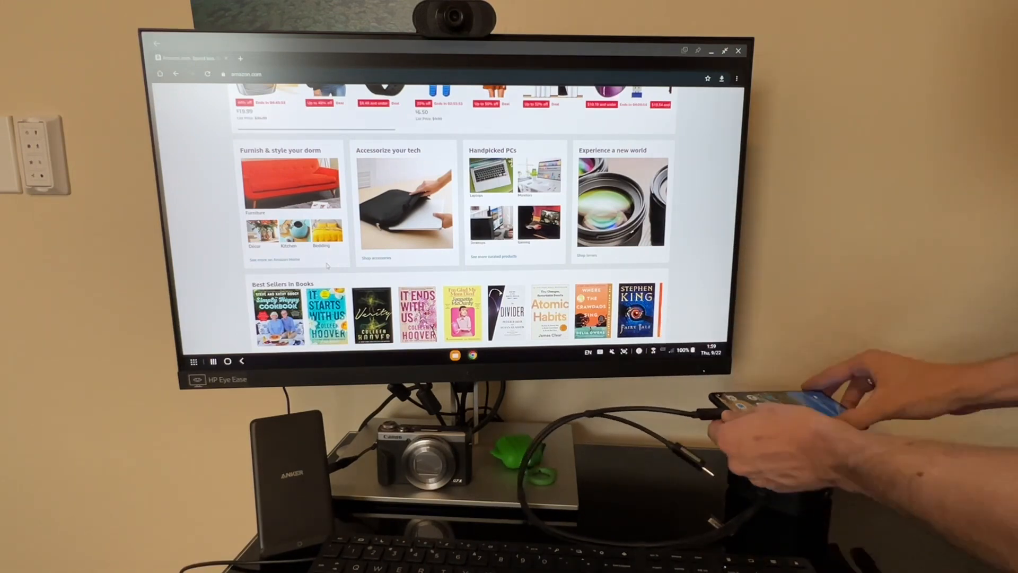
pyautogui.scroll(-3)
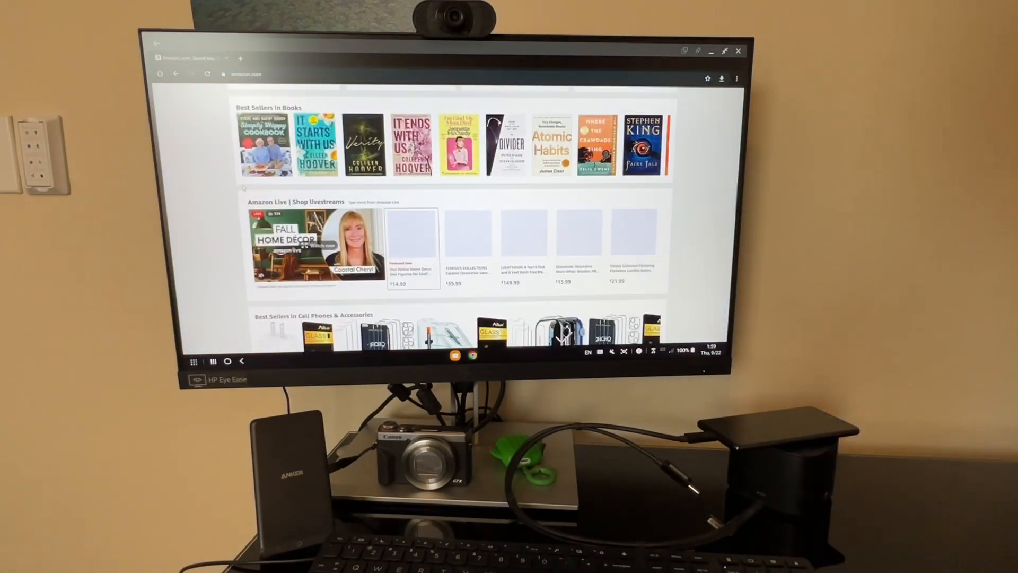
pyautogui.scroll(-3)
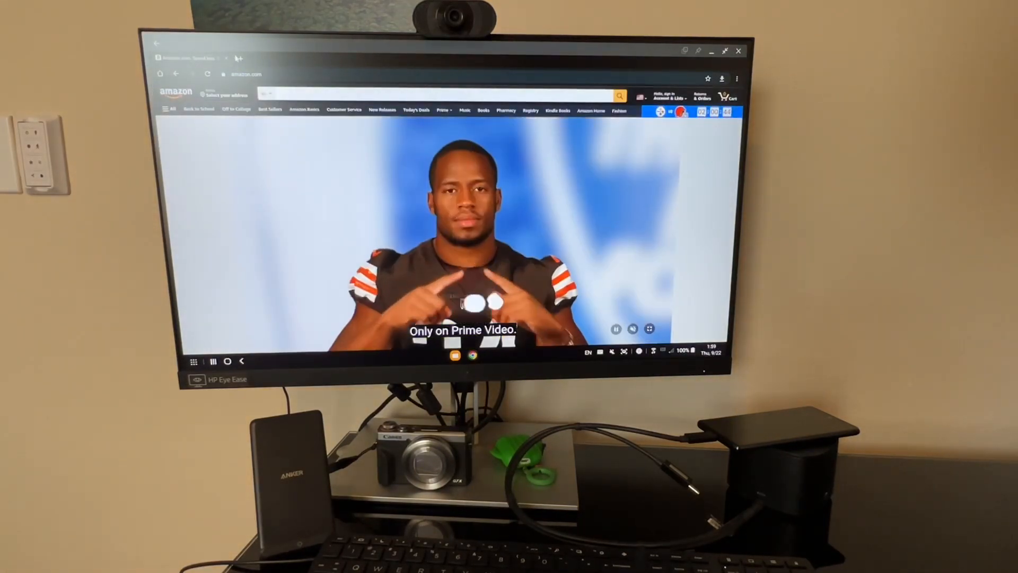
# Load Wikipedia's main page in a new Chrome tab, then bring up the DeX list of all apps
pyautogui.click(317, 59)
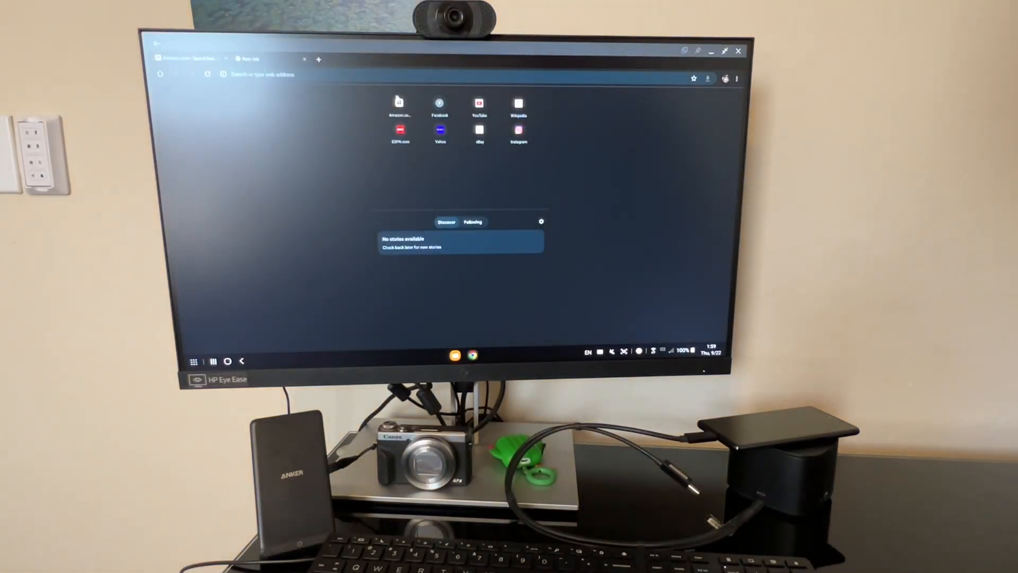
pyautogui.click(518, 104)
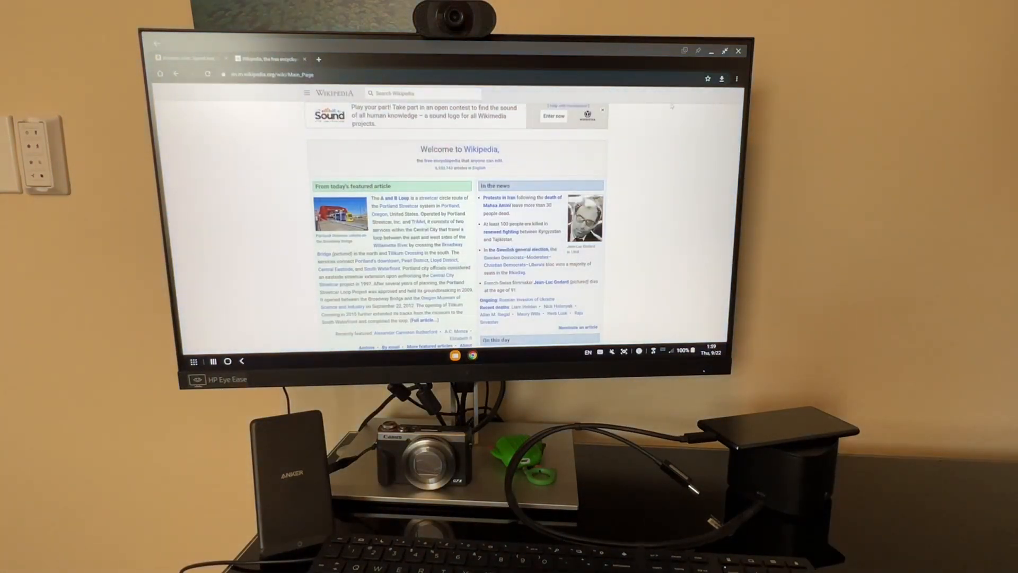
pyautogui.click(736, 77)
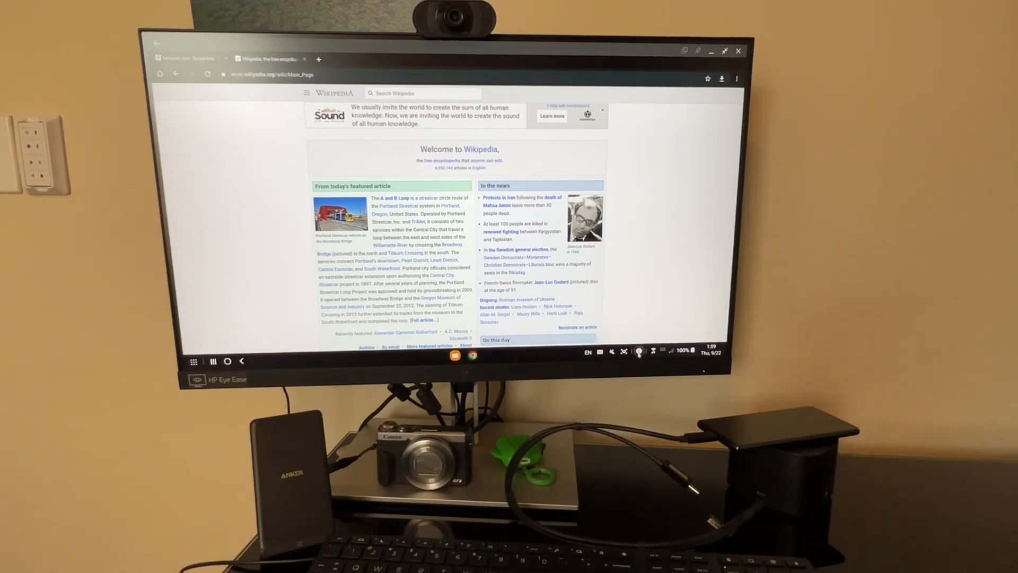
pyautogui.click(638, 351)
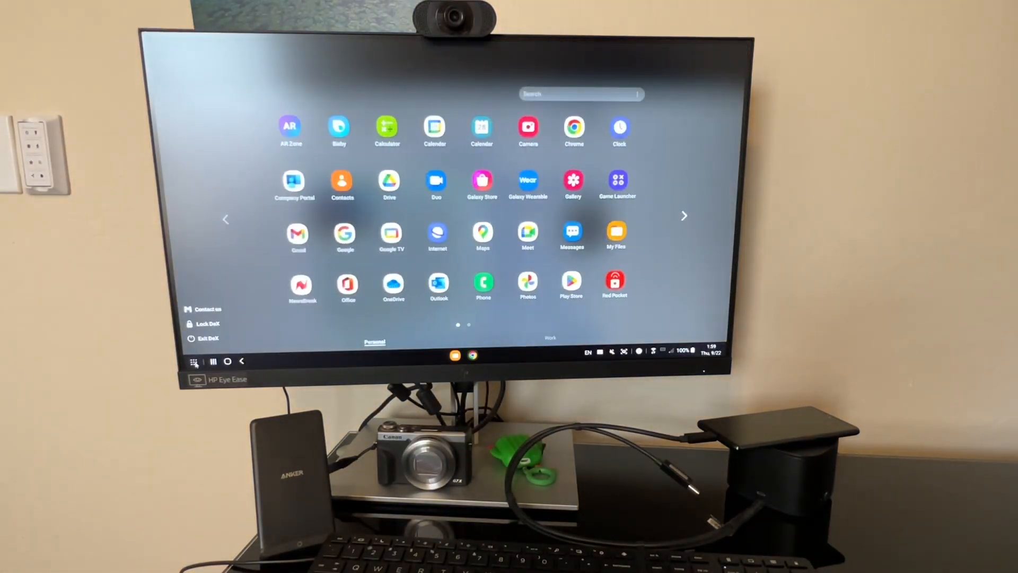
# Launch Messages in a window over Chrome and open the conversation with 7039
pyautogui.click(572, 233)
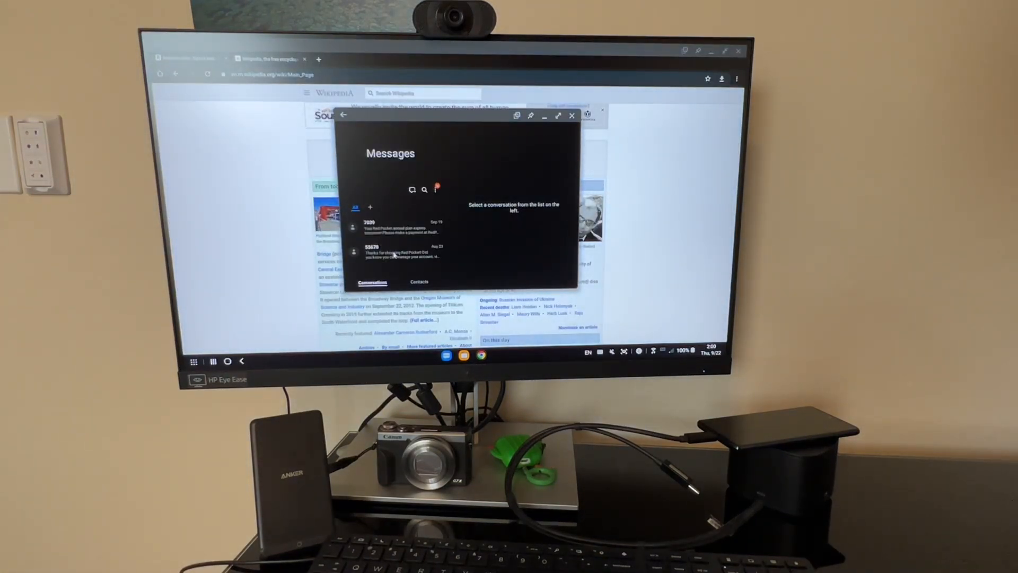
pyautogui.click(370, 227)
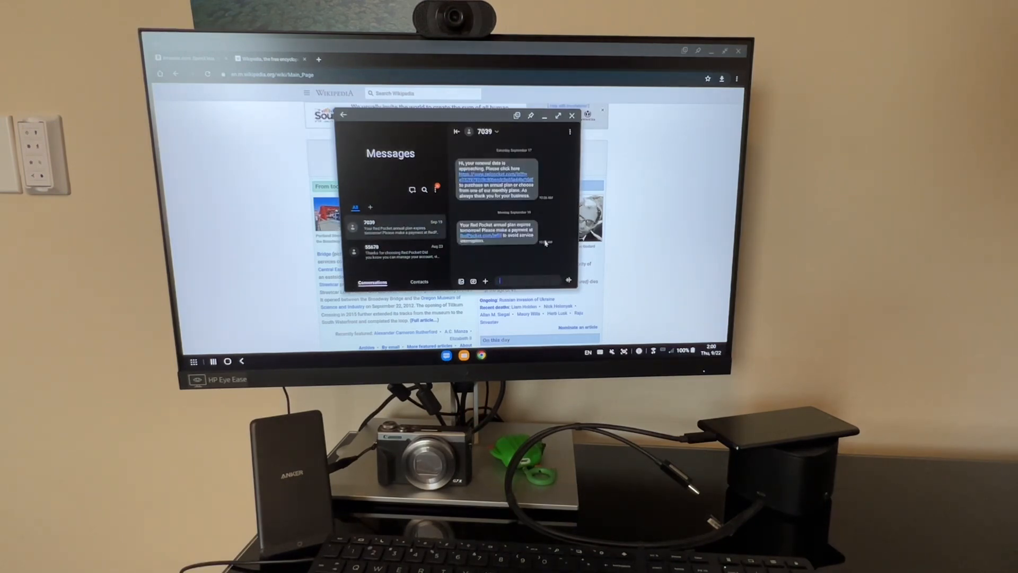